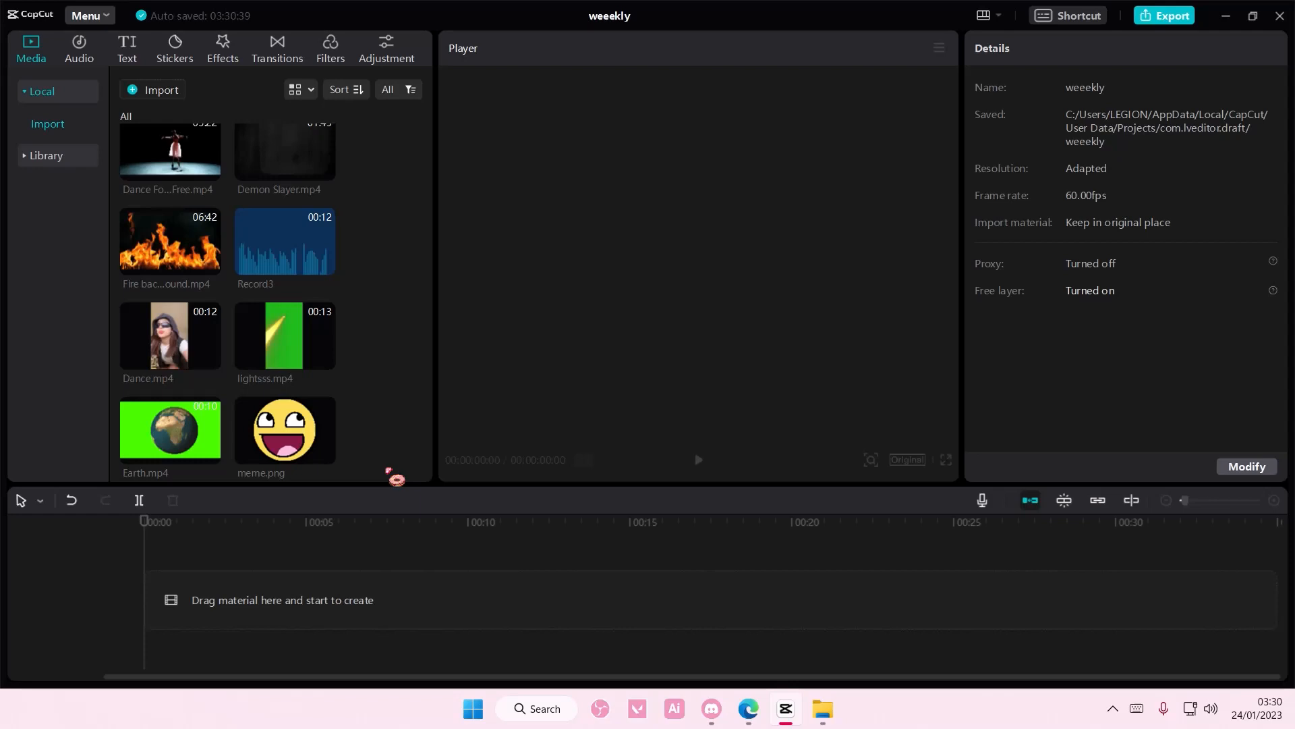
{"action": "mouse_move", "coordinate": [210, 358]}
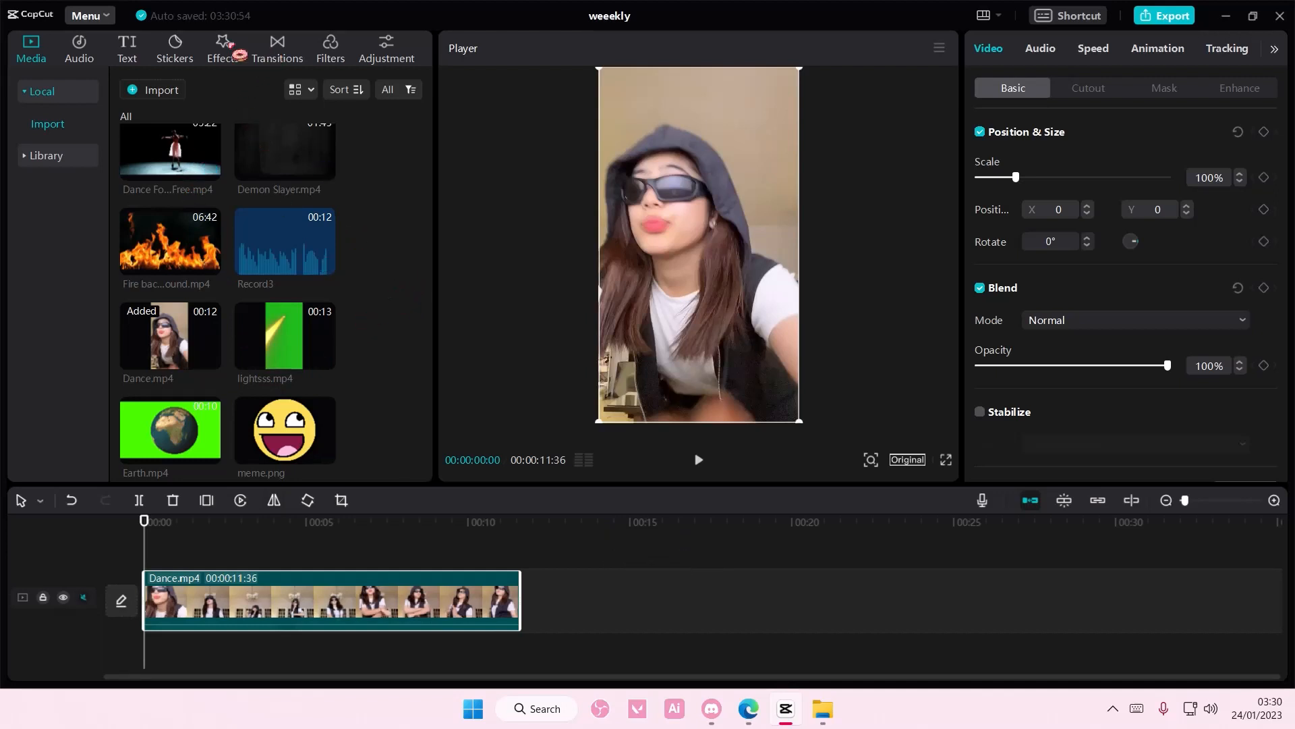
- Browse the Retro category of the Effects library
{"action": "left_click", "coordinate": [221, 48]}
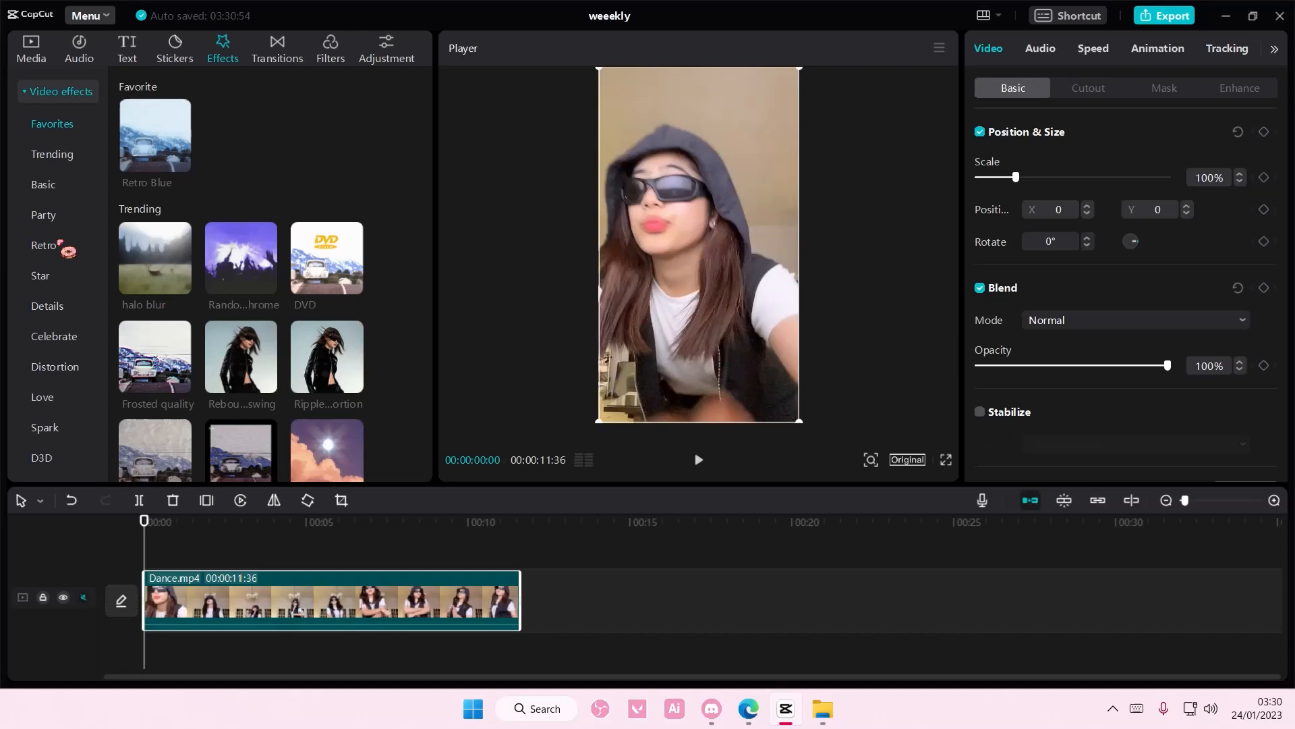
{"action": "left_click", "coordinate": [43, 245]}
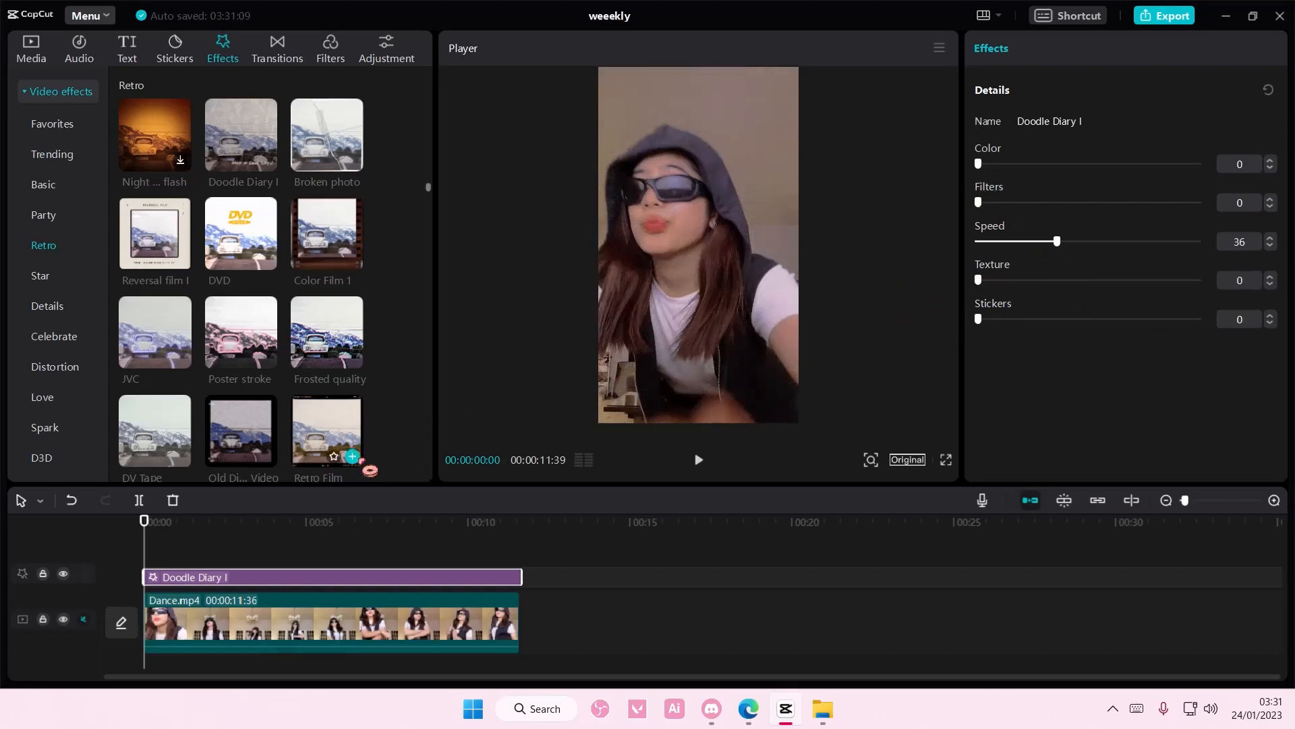
- Raise the Doodle Diary I speed to about 88 and preview the clip
{"action": "left_click", "coordinate": [155, 520]}
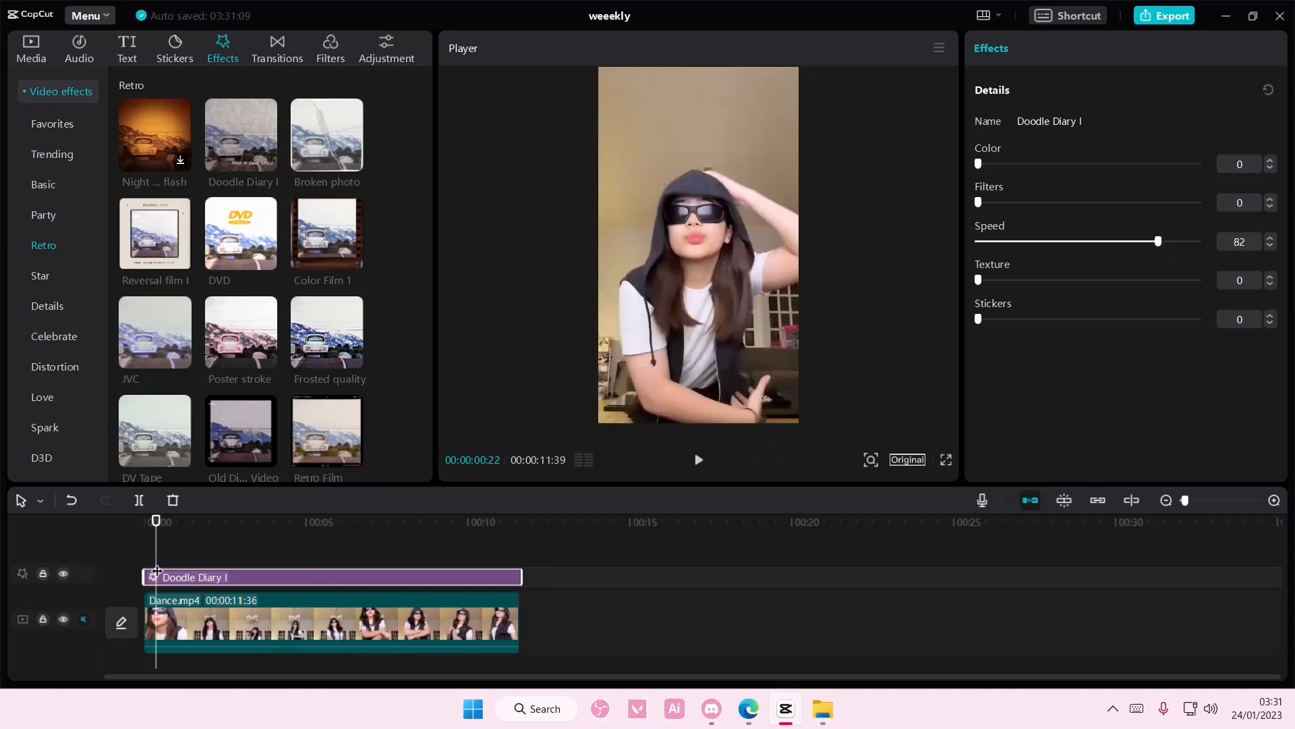
{"action": "left_click", "coordinate": [696, 459]}
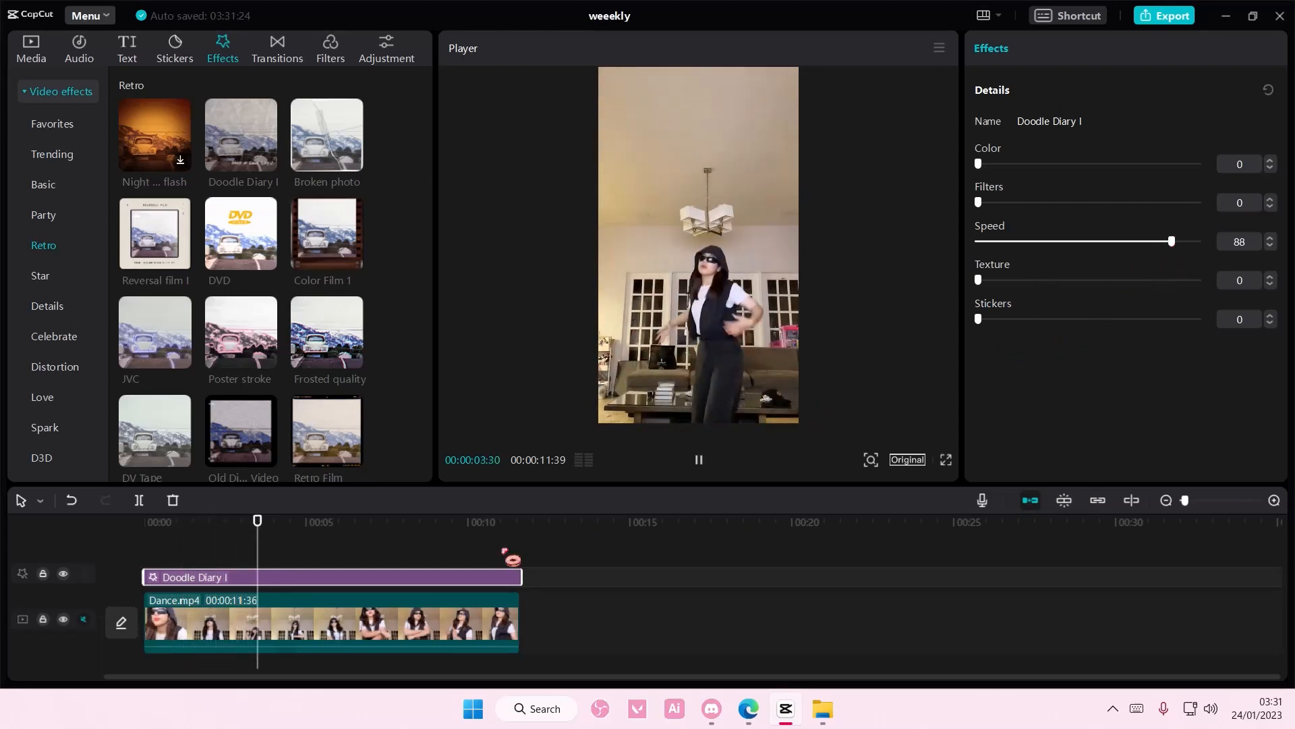
{"action": "left_click", "coordinate": [151, 522]}
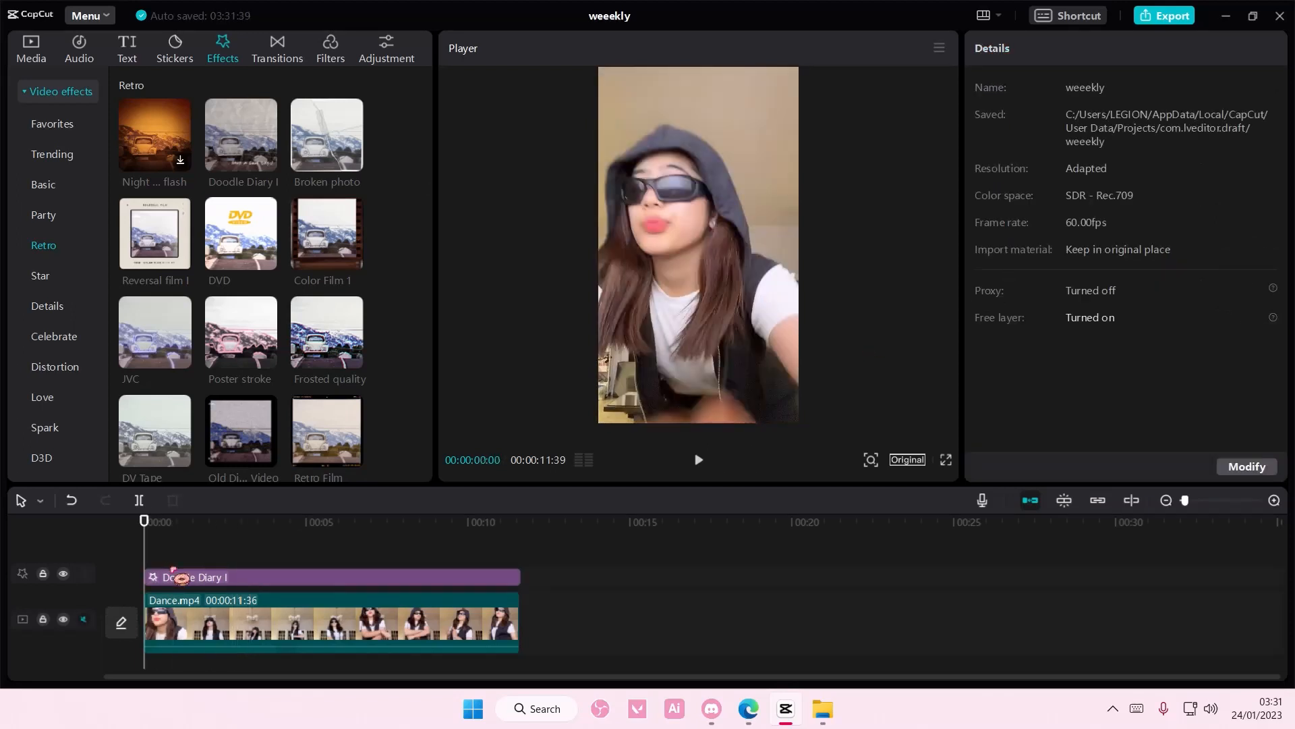
- Select the Doodle Diary I track, confirm speed 81, and play the preview
{"action": "left_click", "coordinate": [330, 577]}
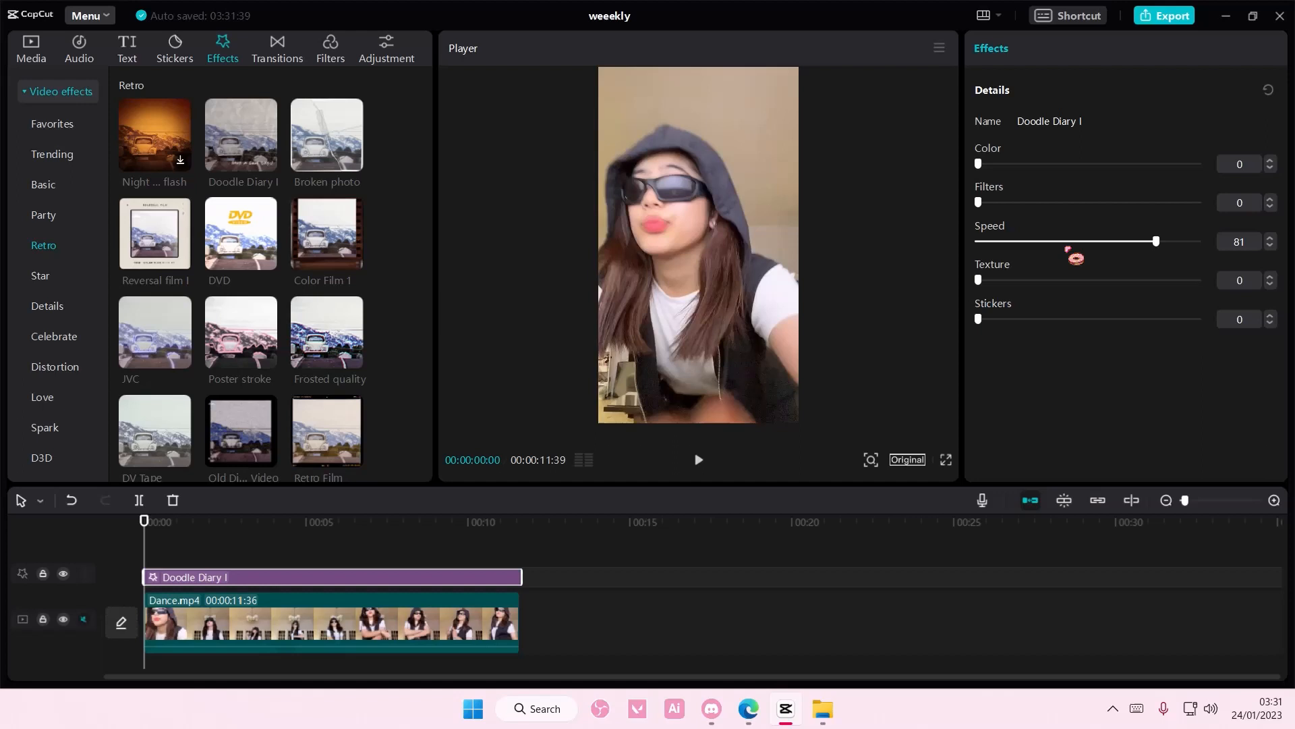
{"action": "left_click", "coordinate": [697, 460]}
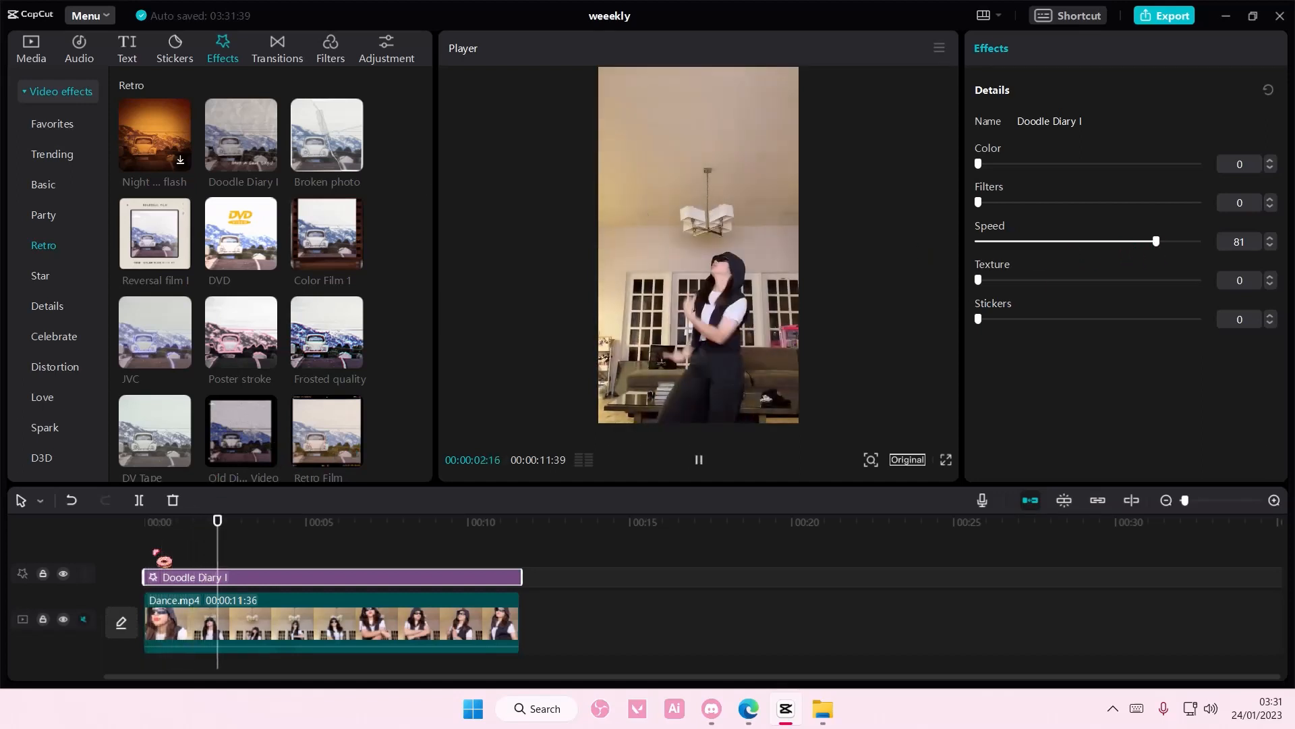
{"action": "left_click", "coordinate": [280, 521]}
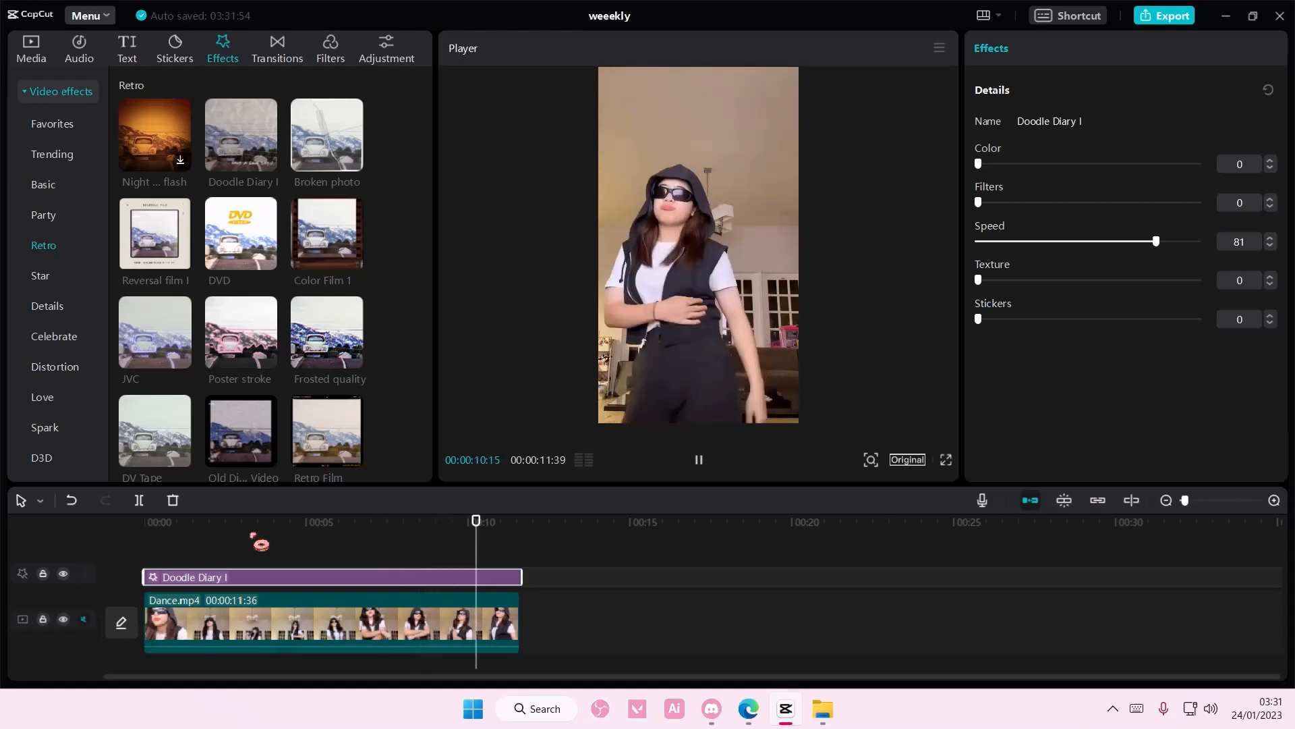
{"action": "left_click", "coordinate": [699, 460]}
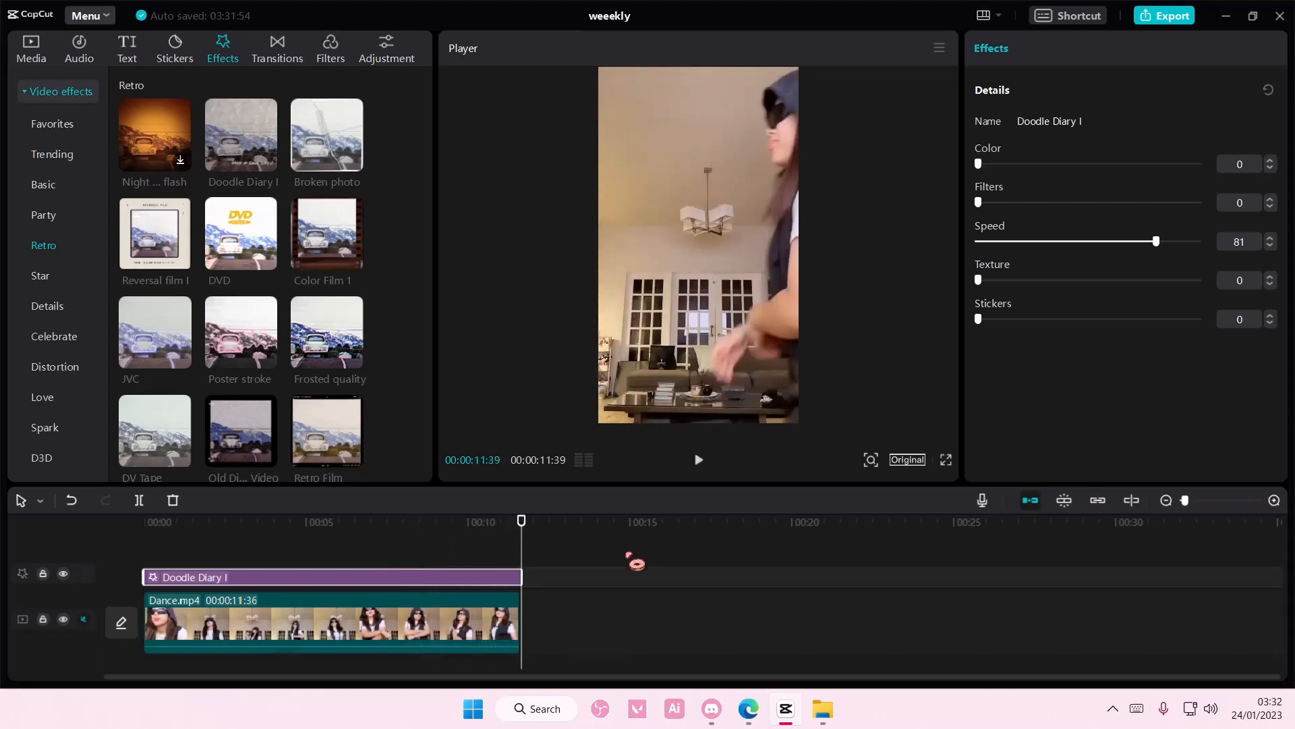